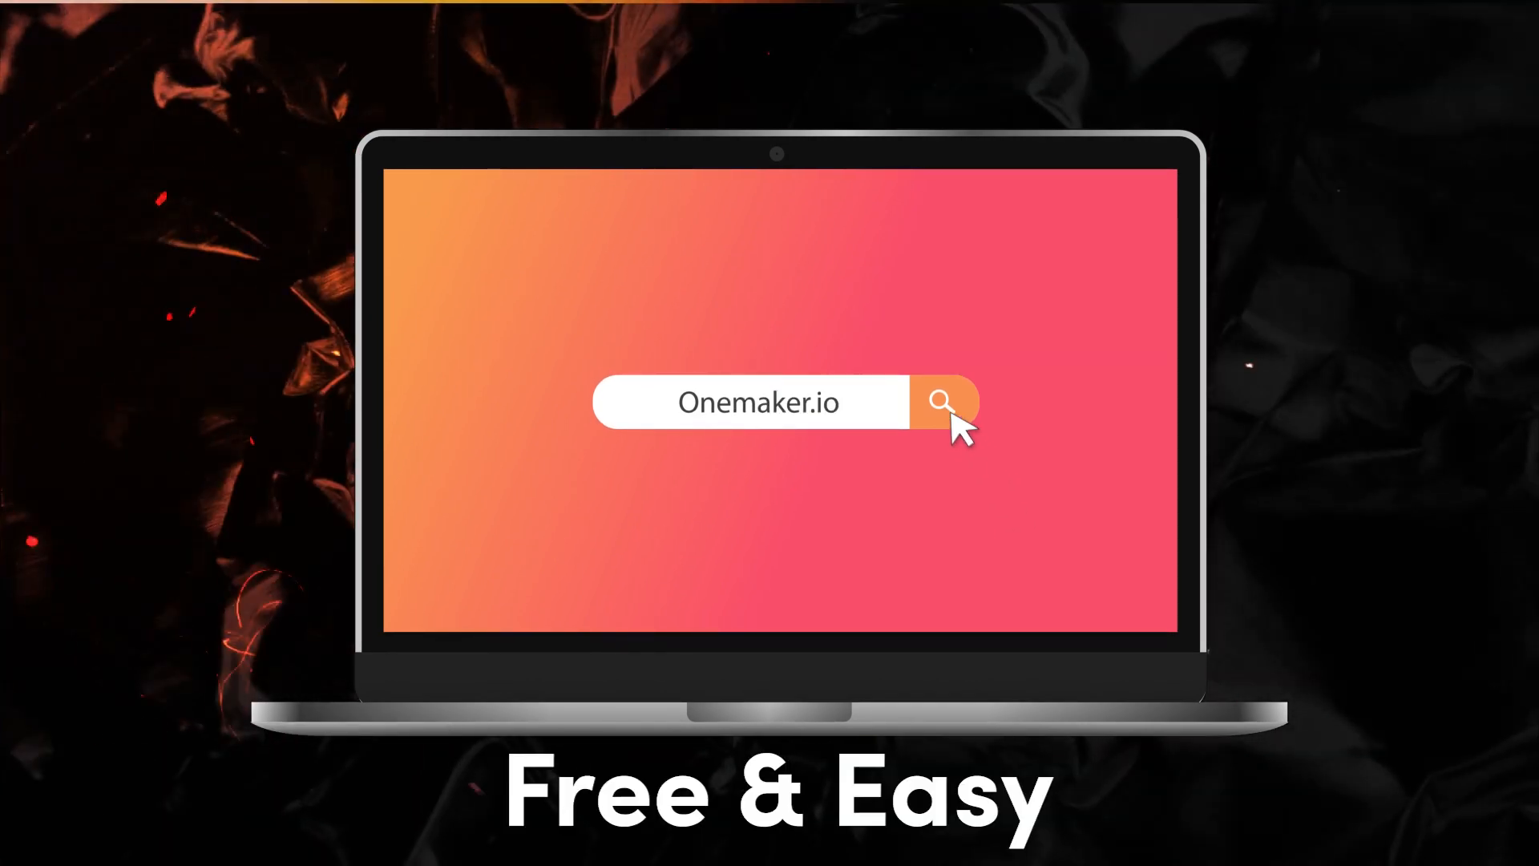
Step: Go to the OneMaker.io site and its Free Projects gallery
left_click(944, 403)
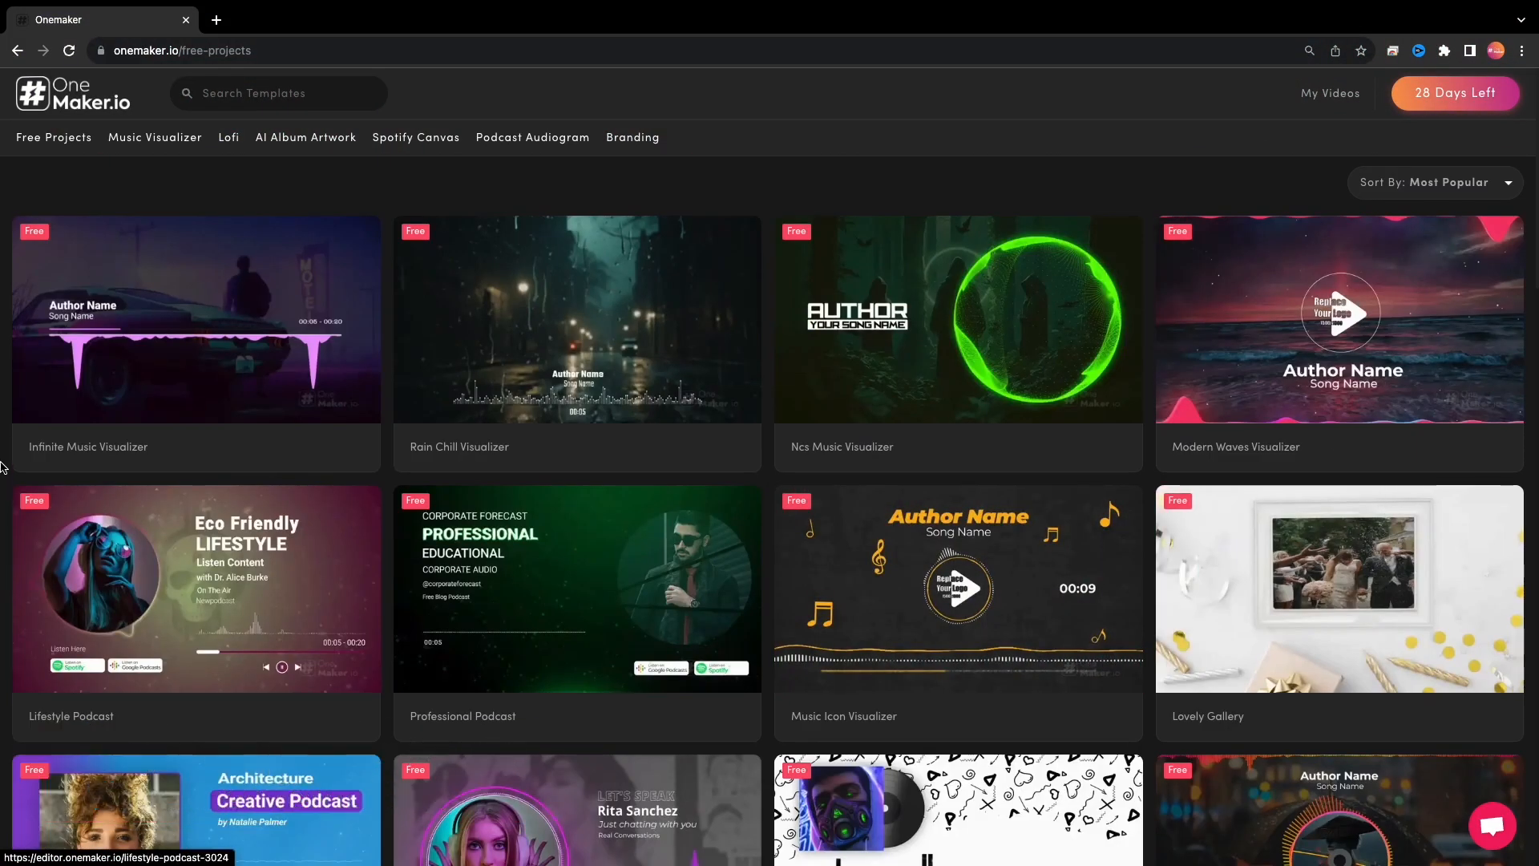
Step: Open the Infinite Music Visualizer template card in the editor
left_click(195, 319)
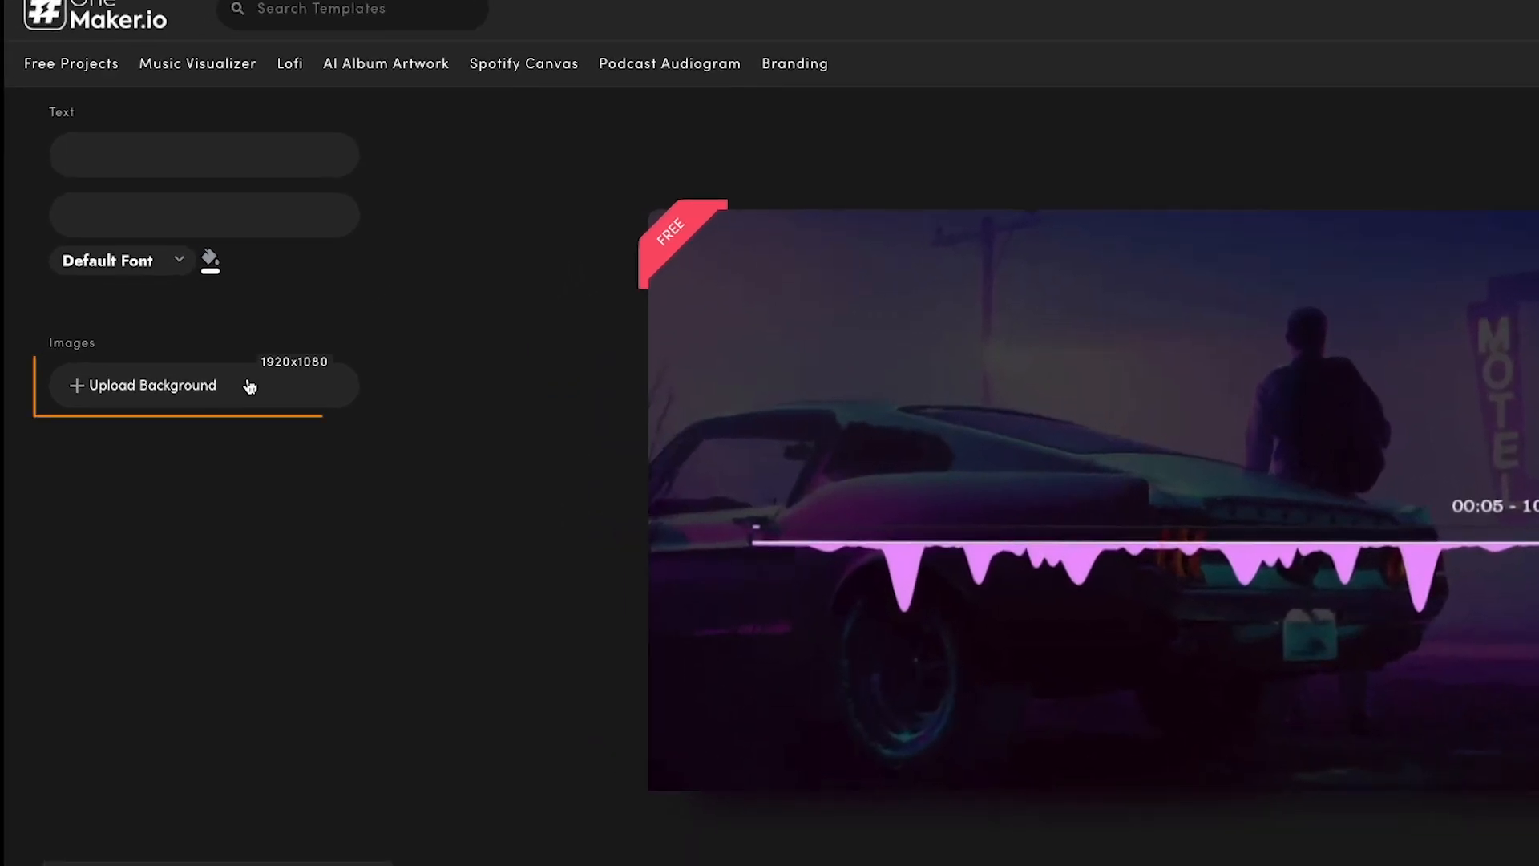
Step: Upload Image_BG.jpeg as the background and confirm its crop
left_click(152, 385)
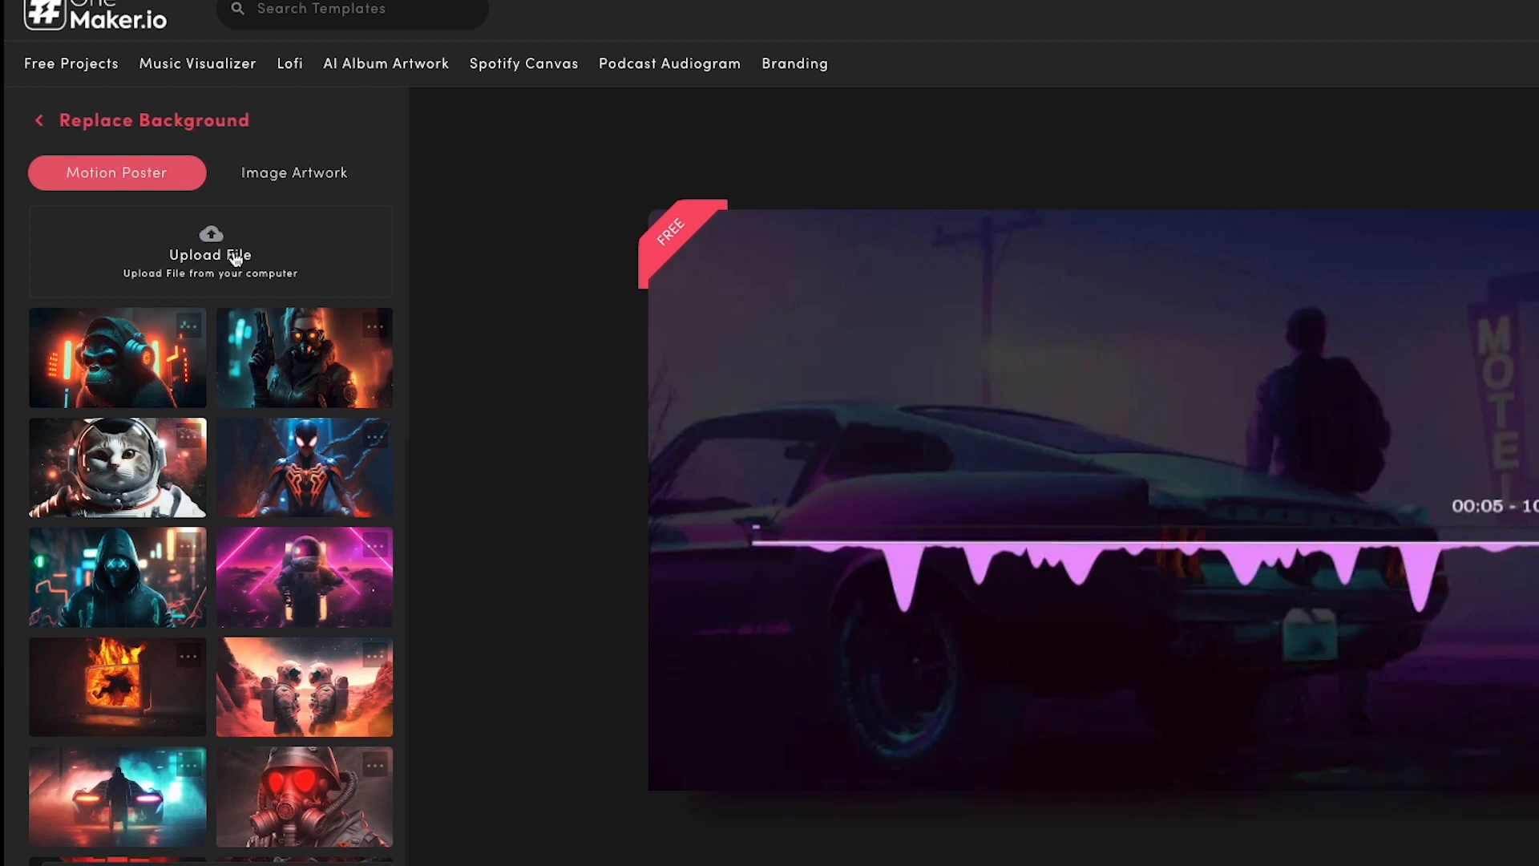
left_click(210, 250)
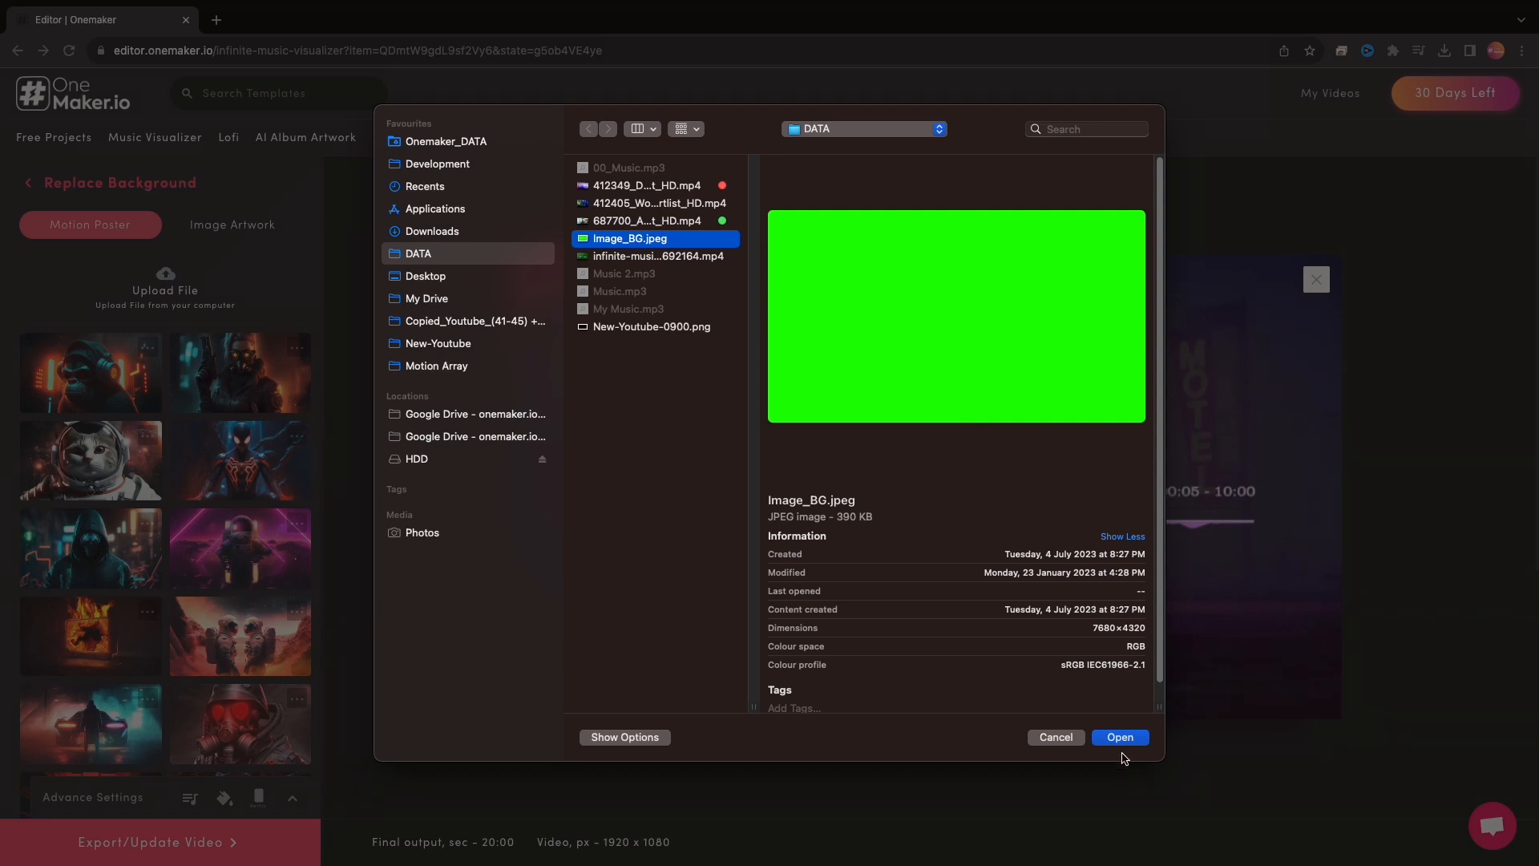
left_click(1117, 737)
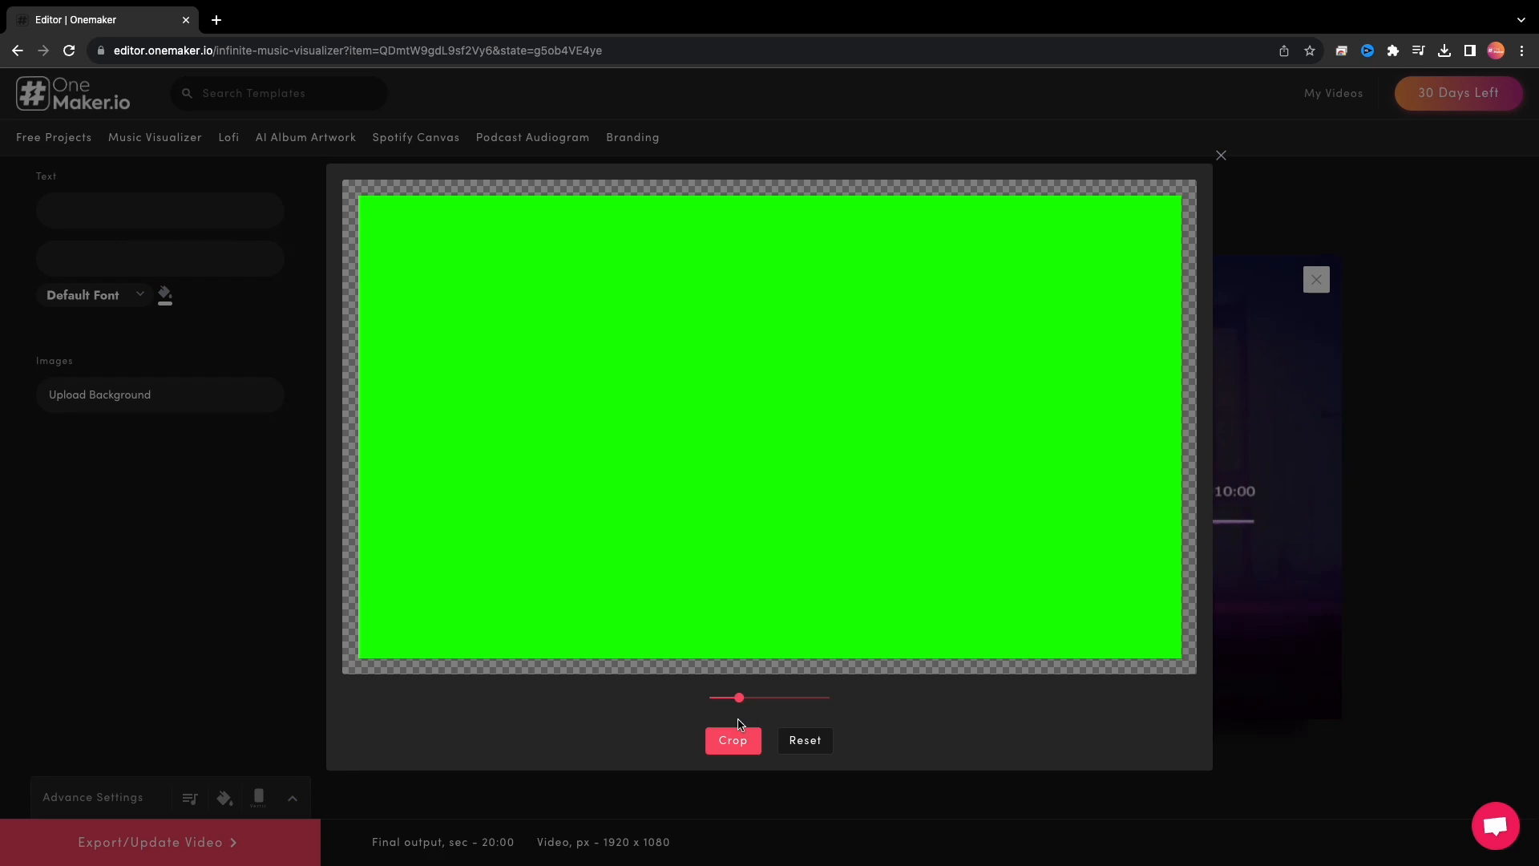
left_click(732, 740)
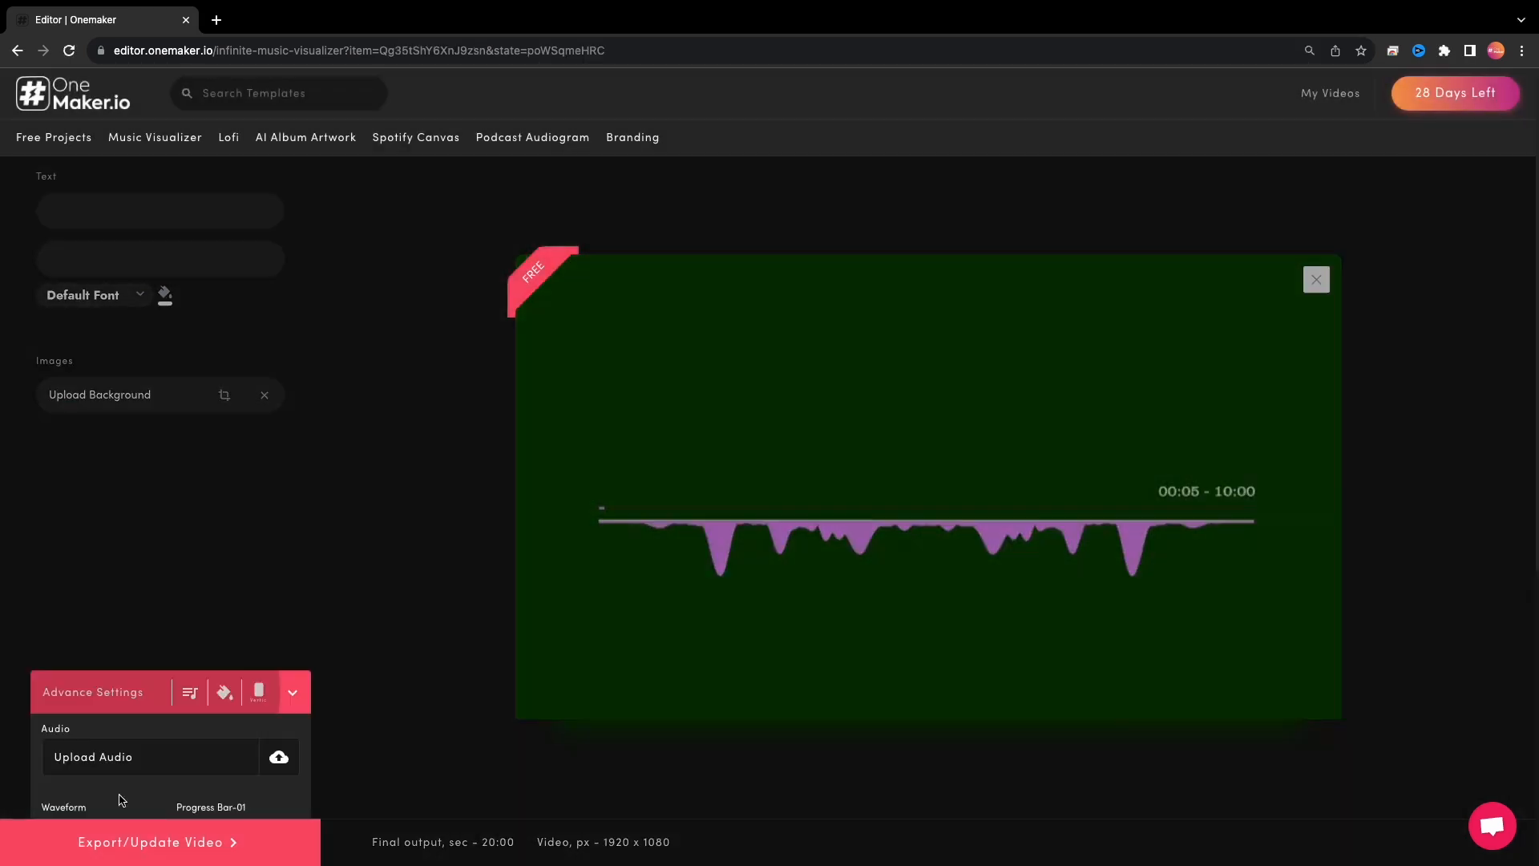
Step: Make the waveform yellow and Progress Bar-01 red, keeping 16:9
left_click(279, 755)
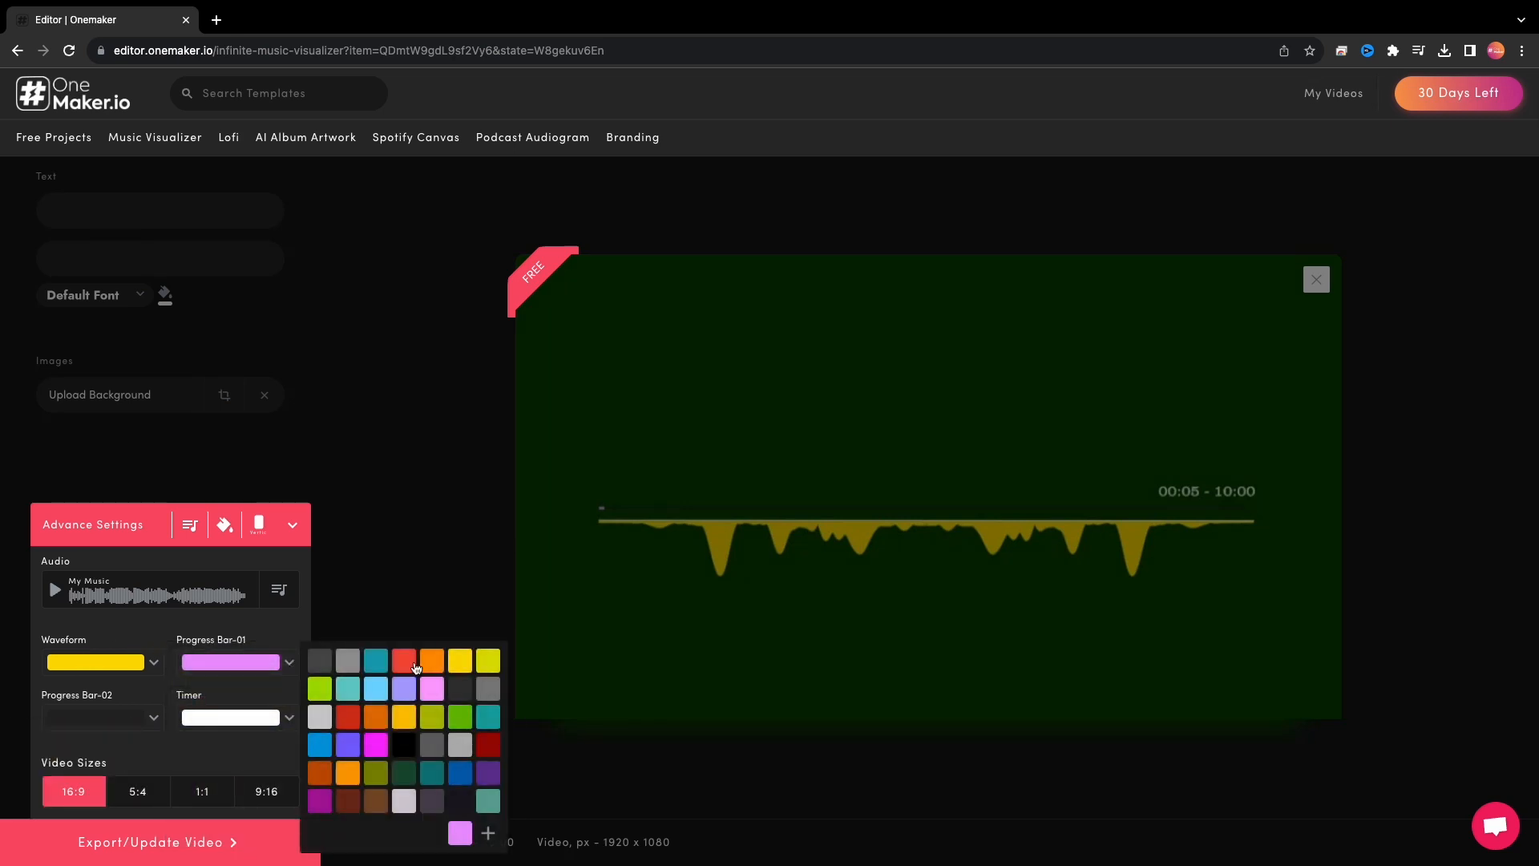
left_click(402, 658)
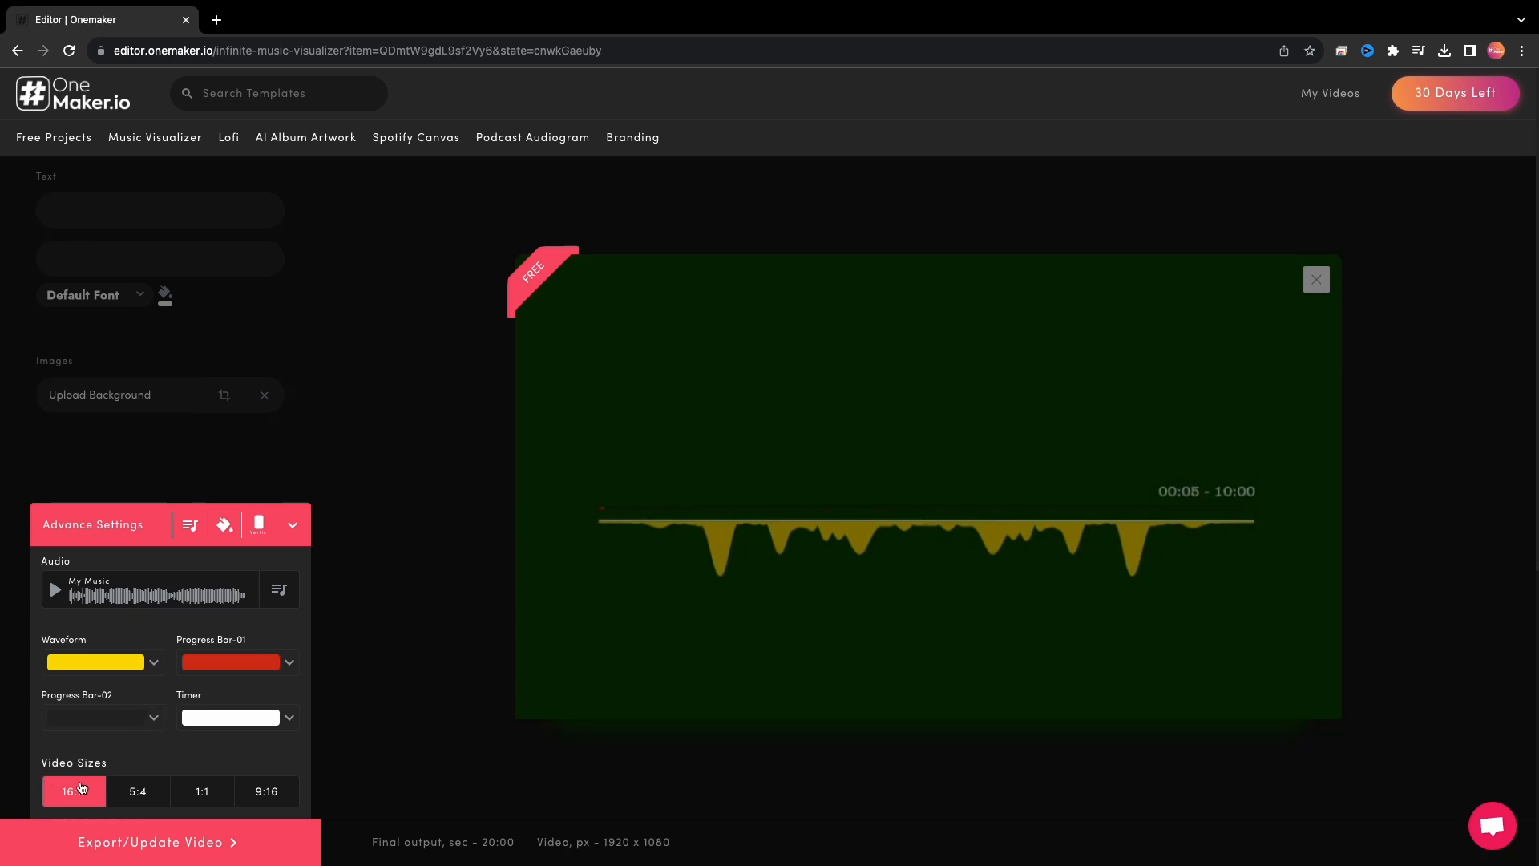
Step: Start rendering the visualizer video with Export/Update Video
left_click(157, 842)
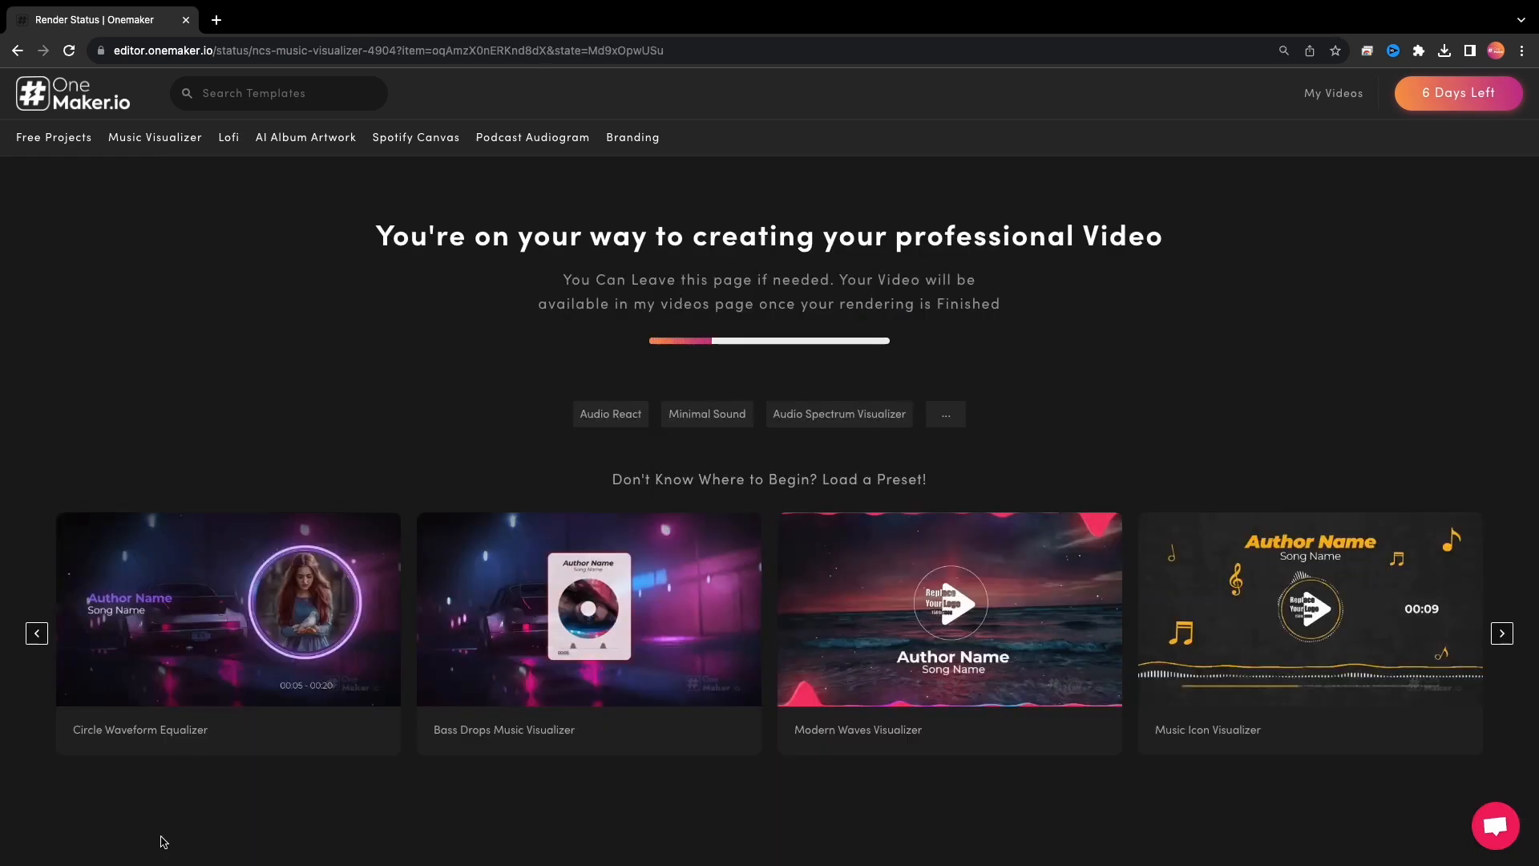
mouse_move(492, 779)
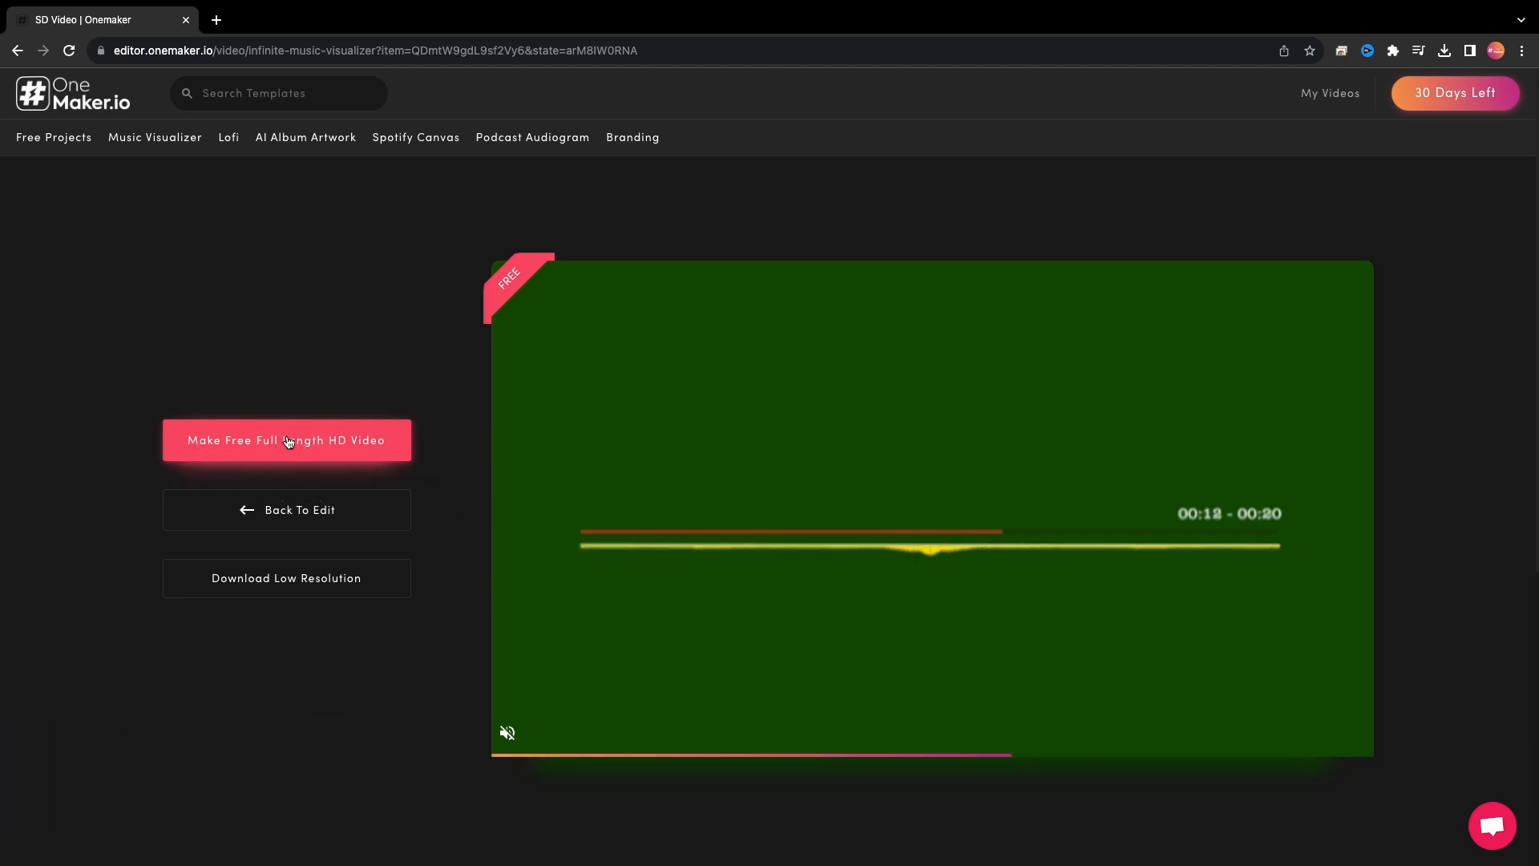
Step: Request the free full-length HD video and sign in with Google
left_click(285, 439)
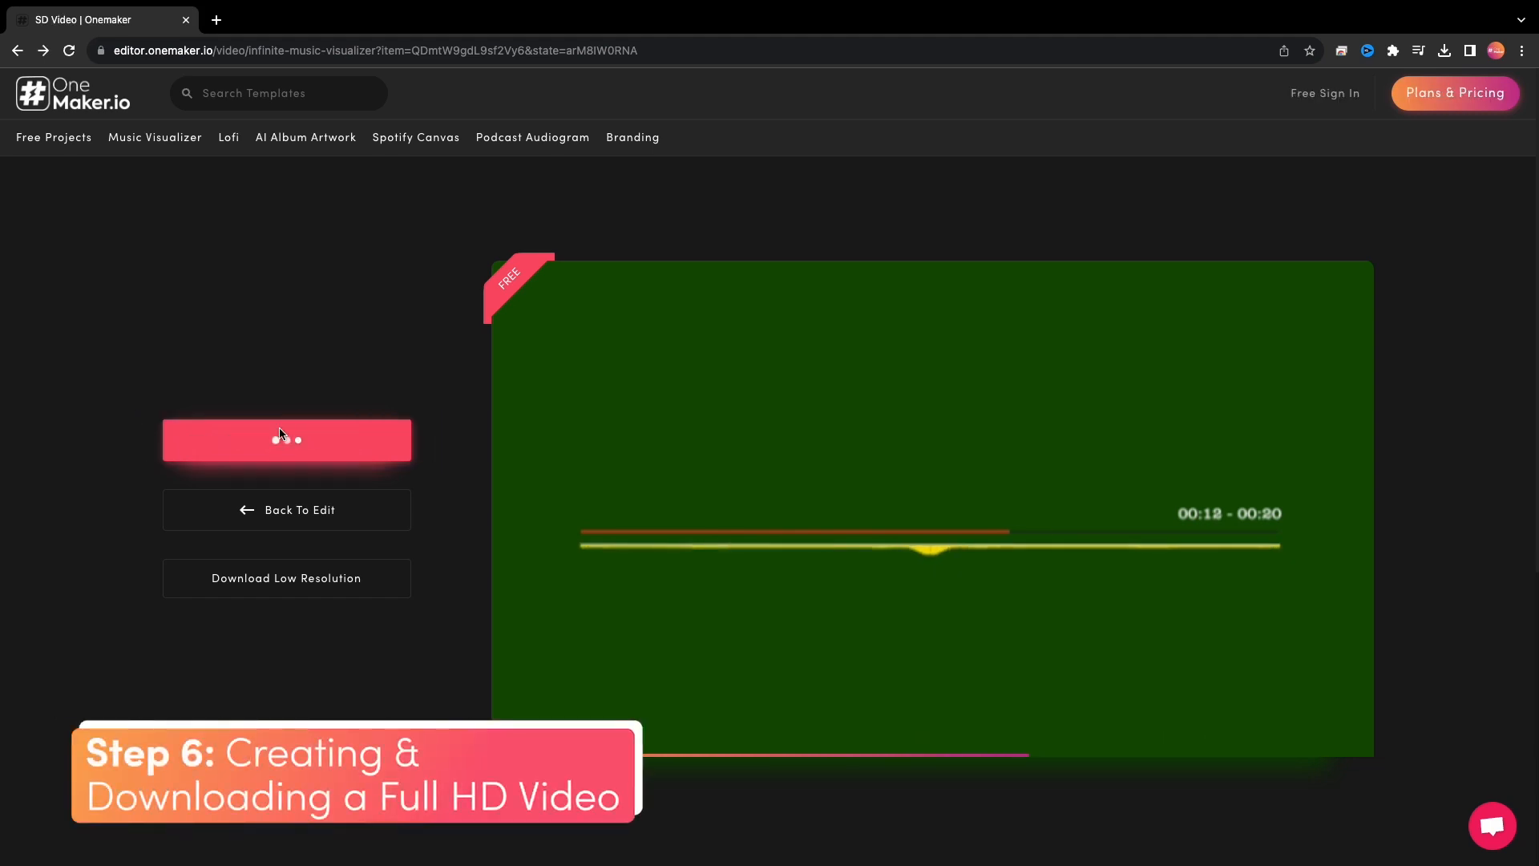
left_click(286, 439)
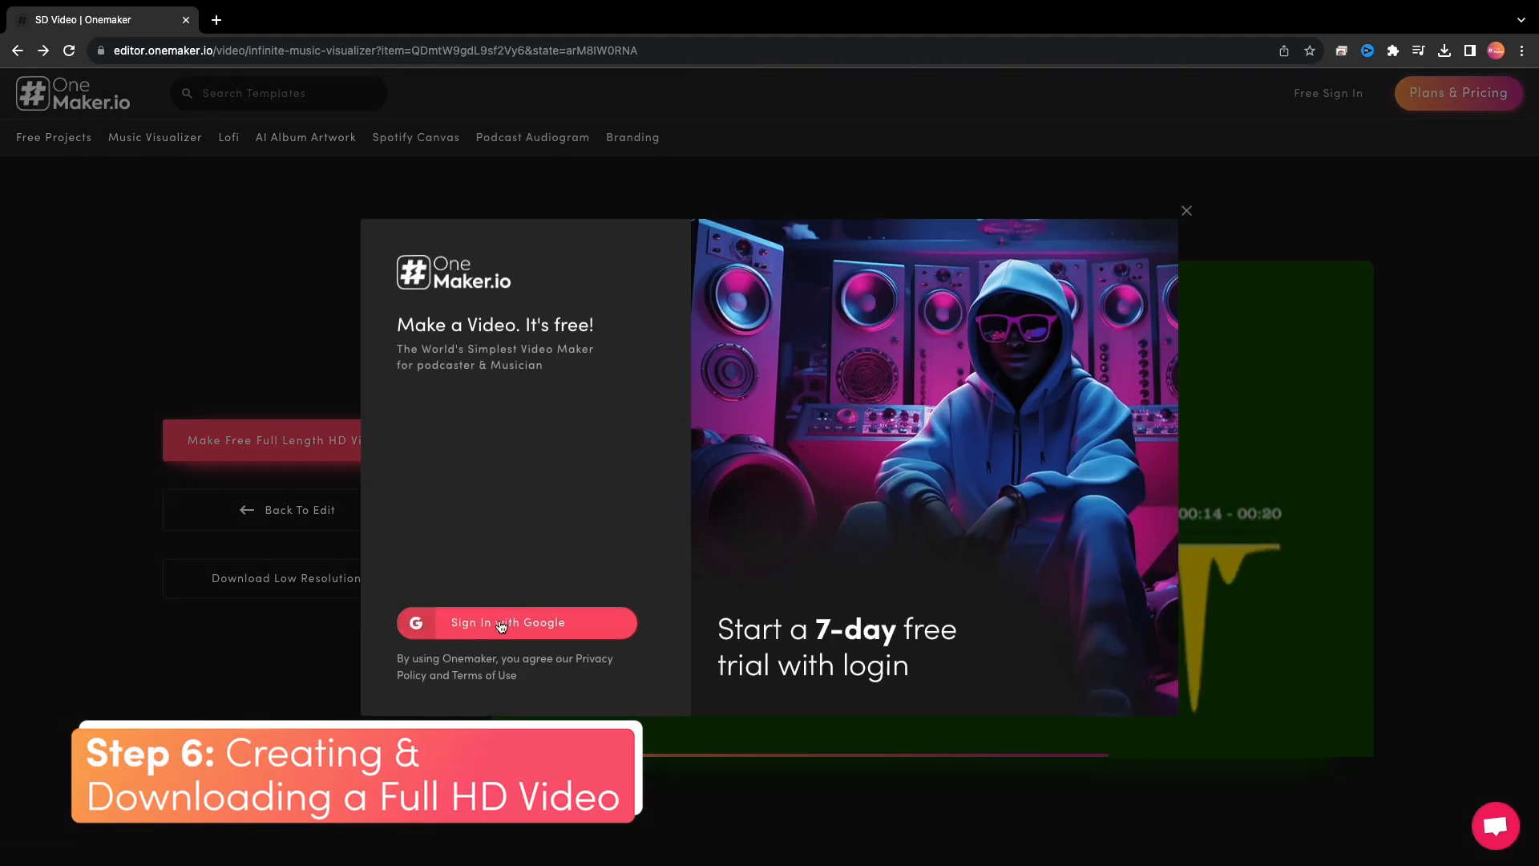
left_click(515, 621)
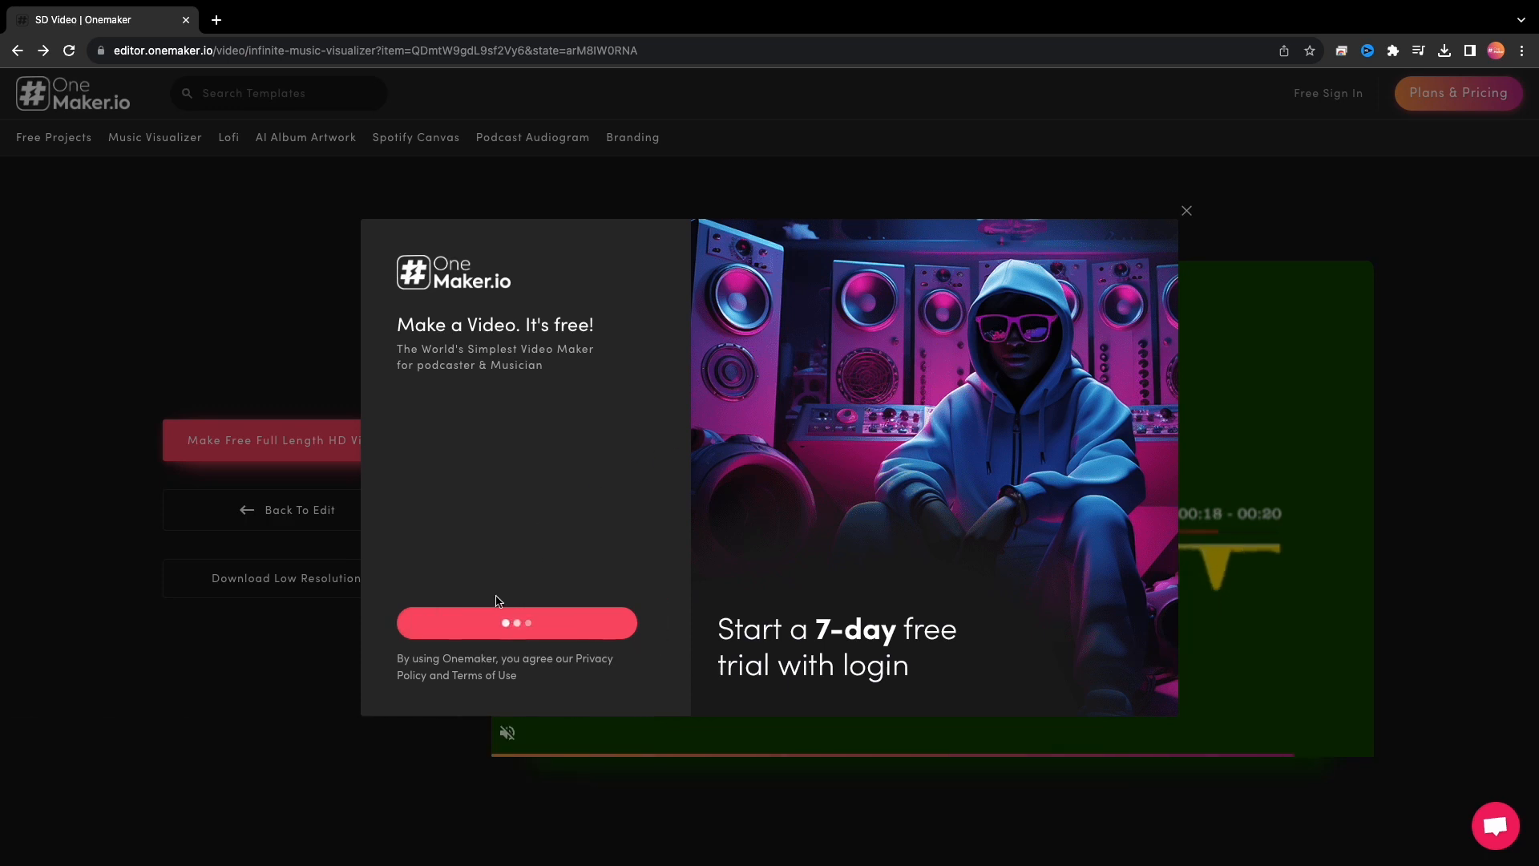
left_click(1186, 210)
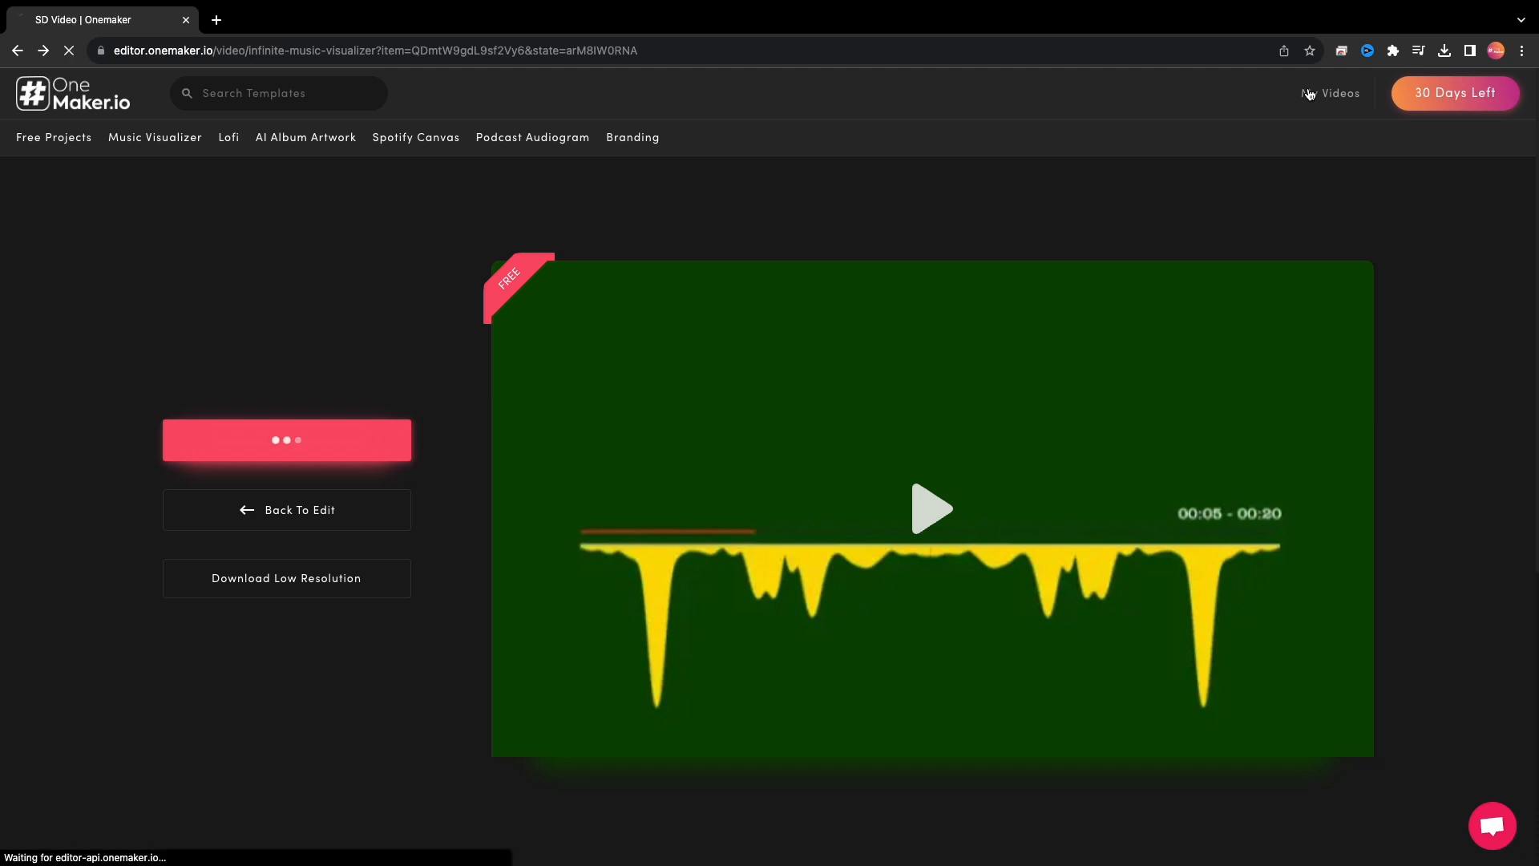
Step: Download the finished visualizer from My Videos
left_click(1330, 93)
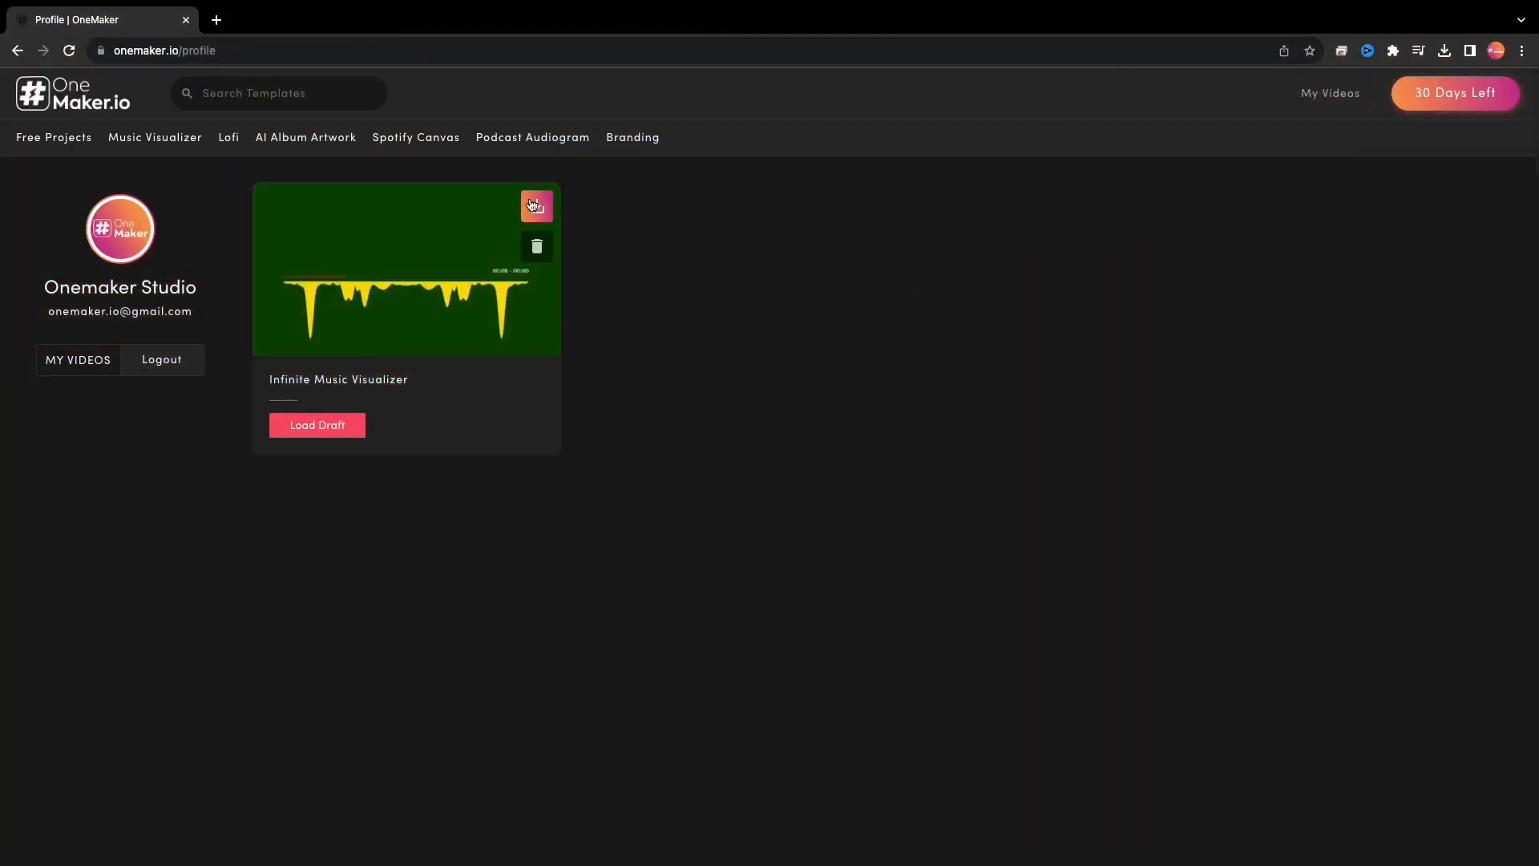
left_click(535, 207)
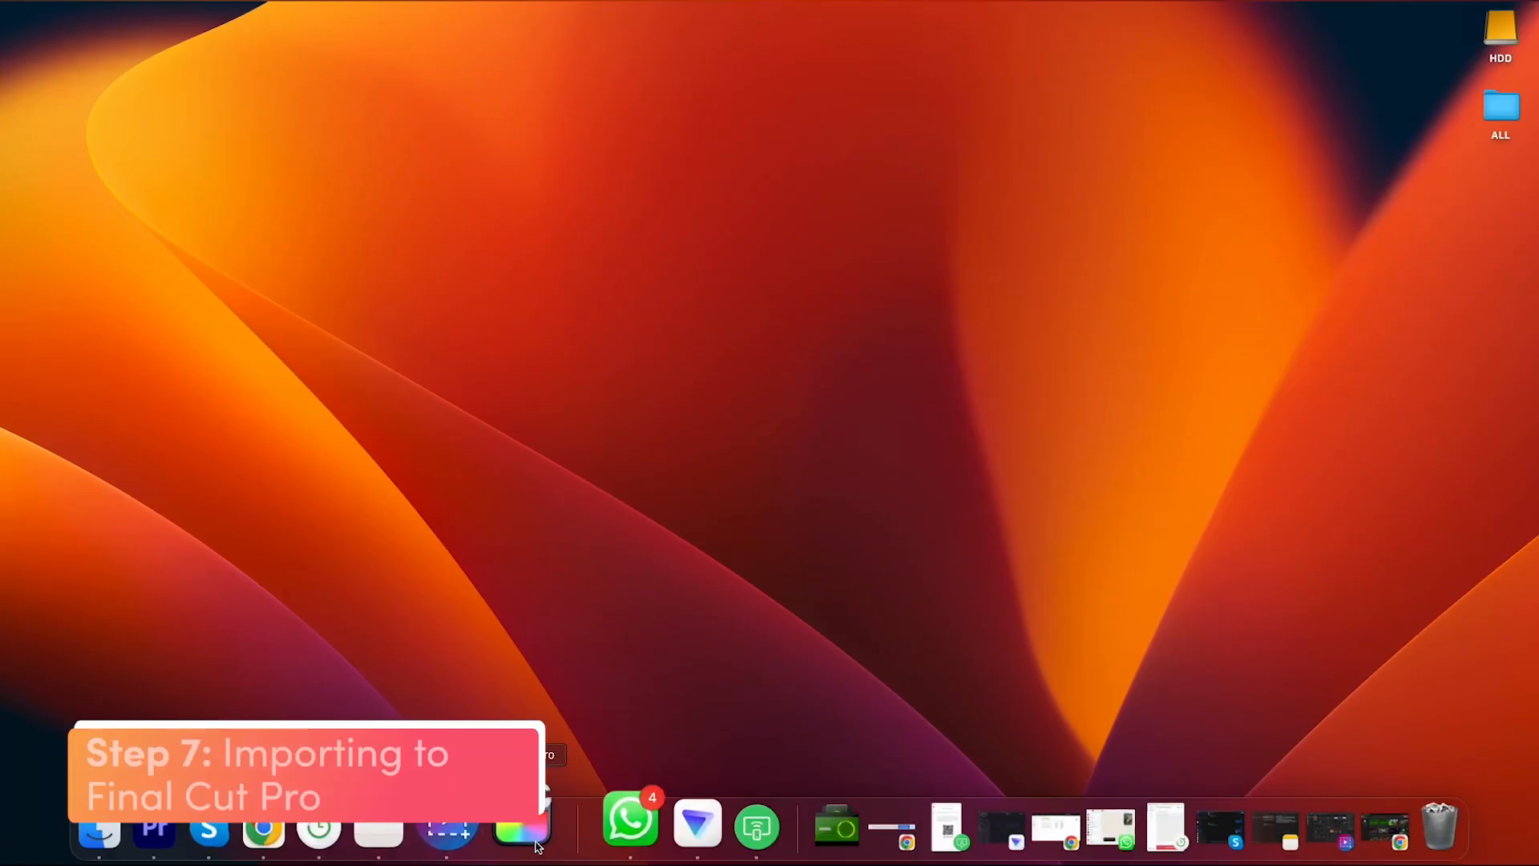
Step: Launch Final Cut Pro and import all media from the DATA folder
left_click(521, 822)
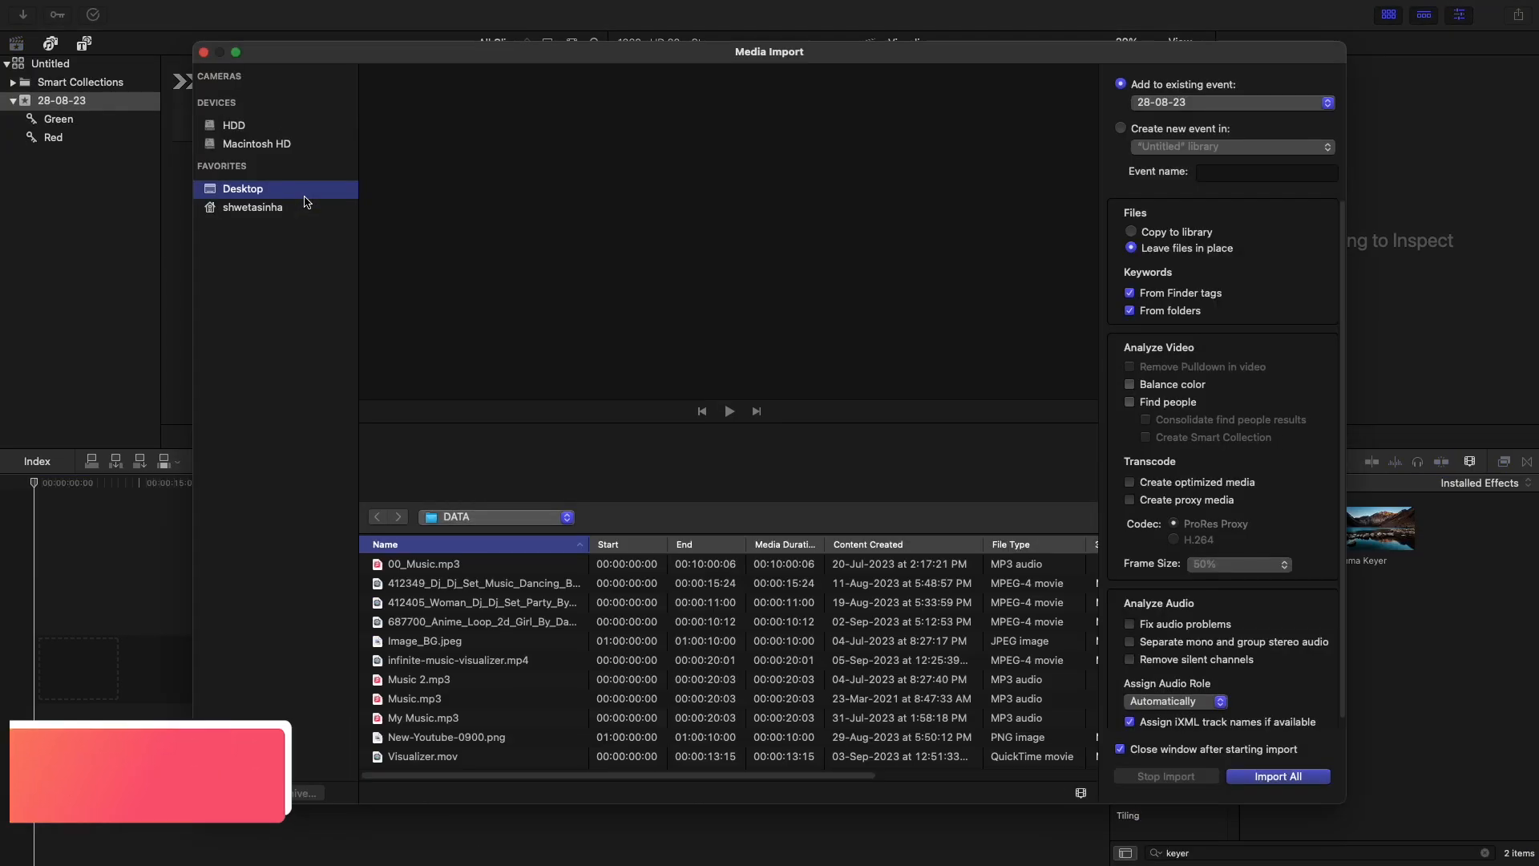
left_click(454, 659)
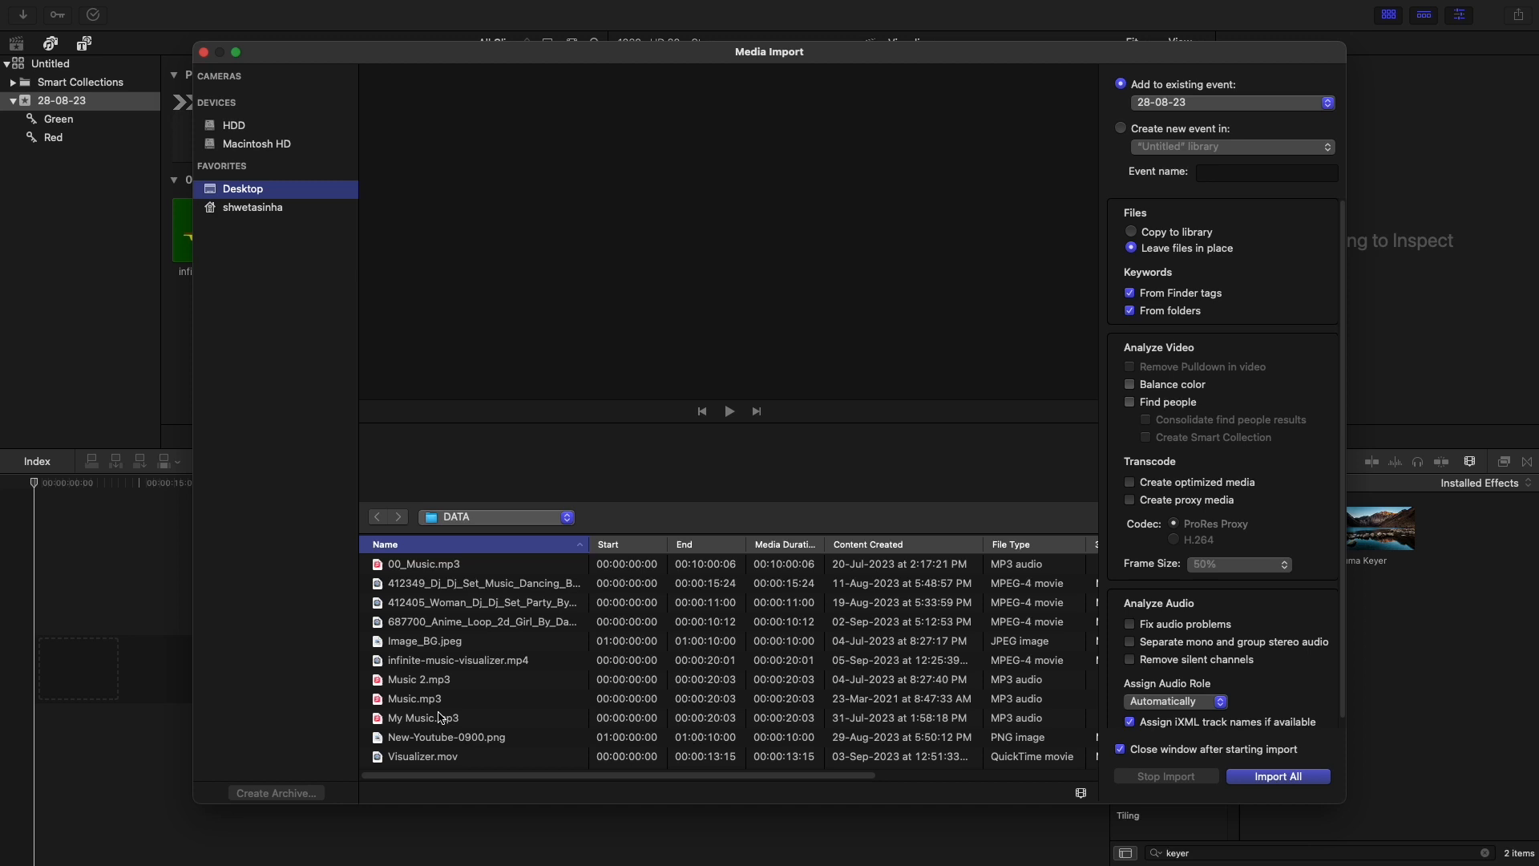
left_click(1278, 776)
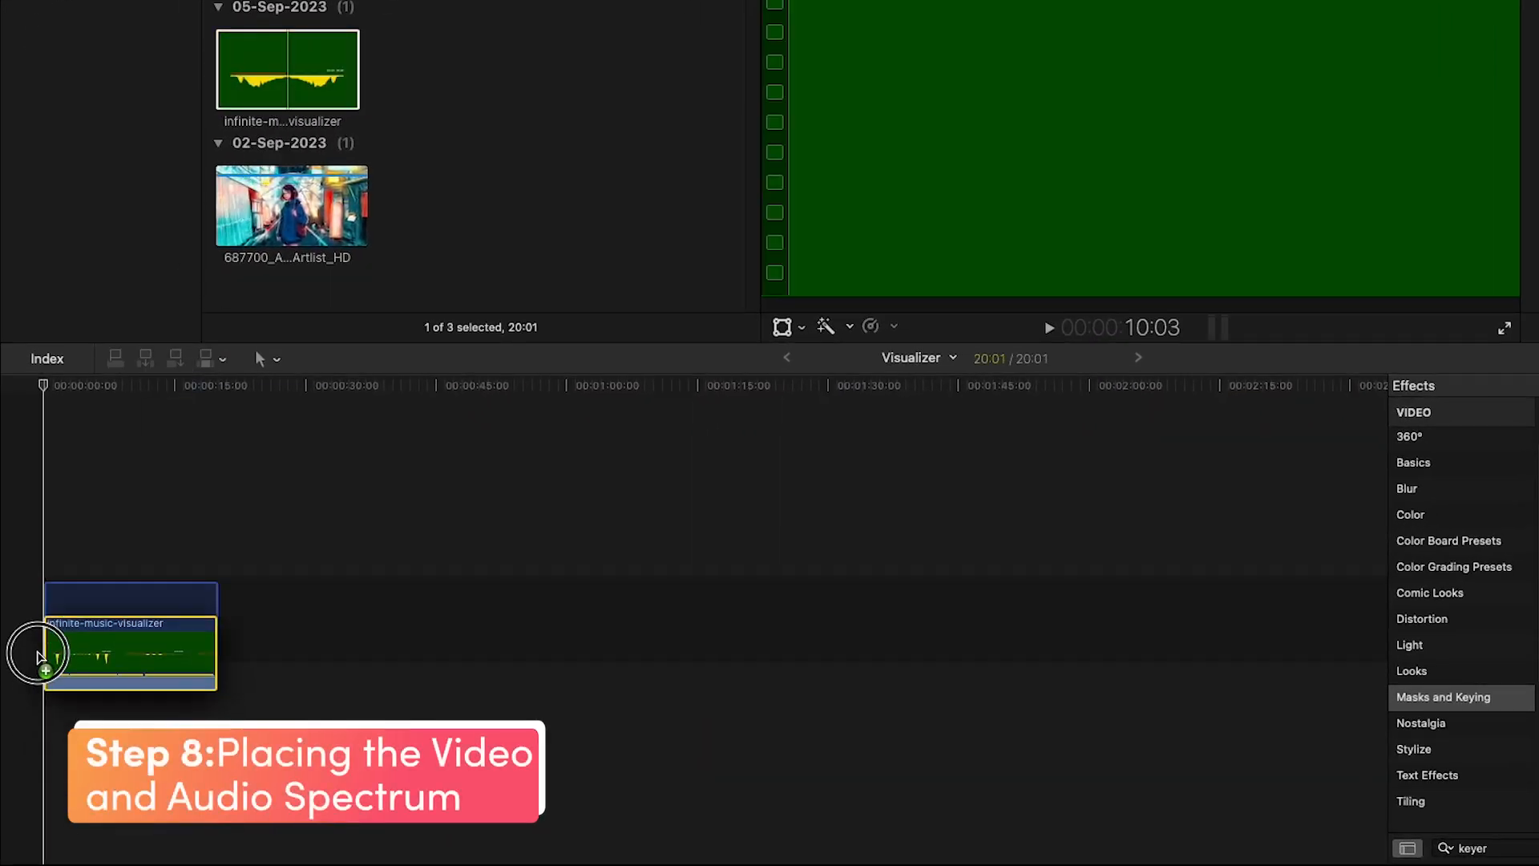
Step: Detach the audio from the visualizer clip on the timeline
right_click(65, 648)
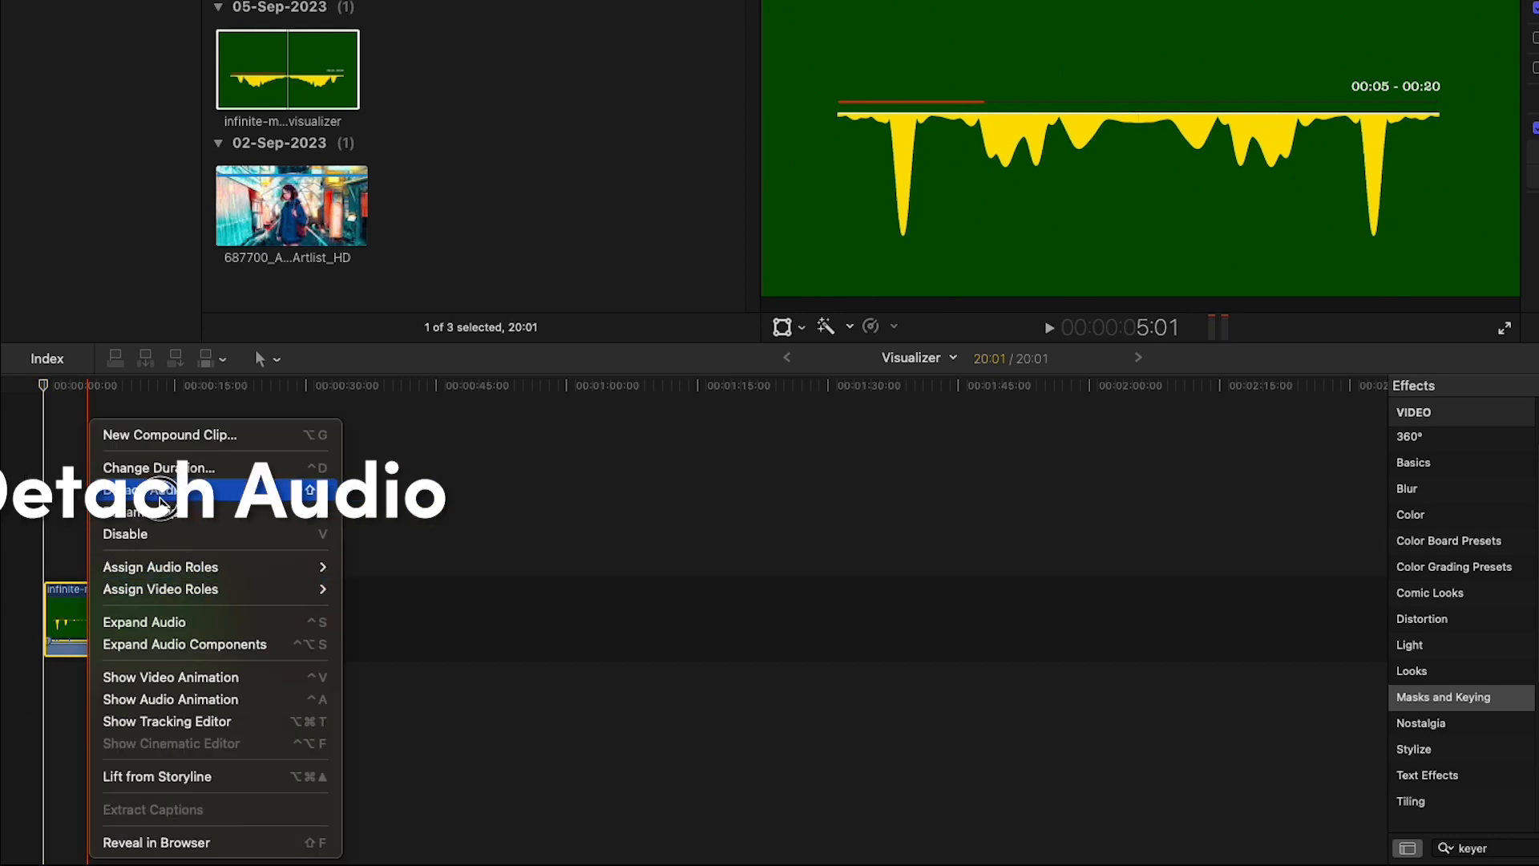
left_click(157, 489)
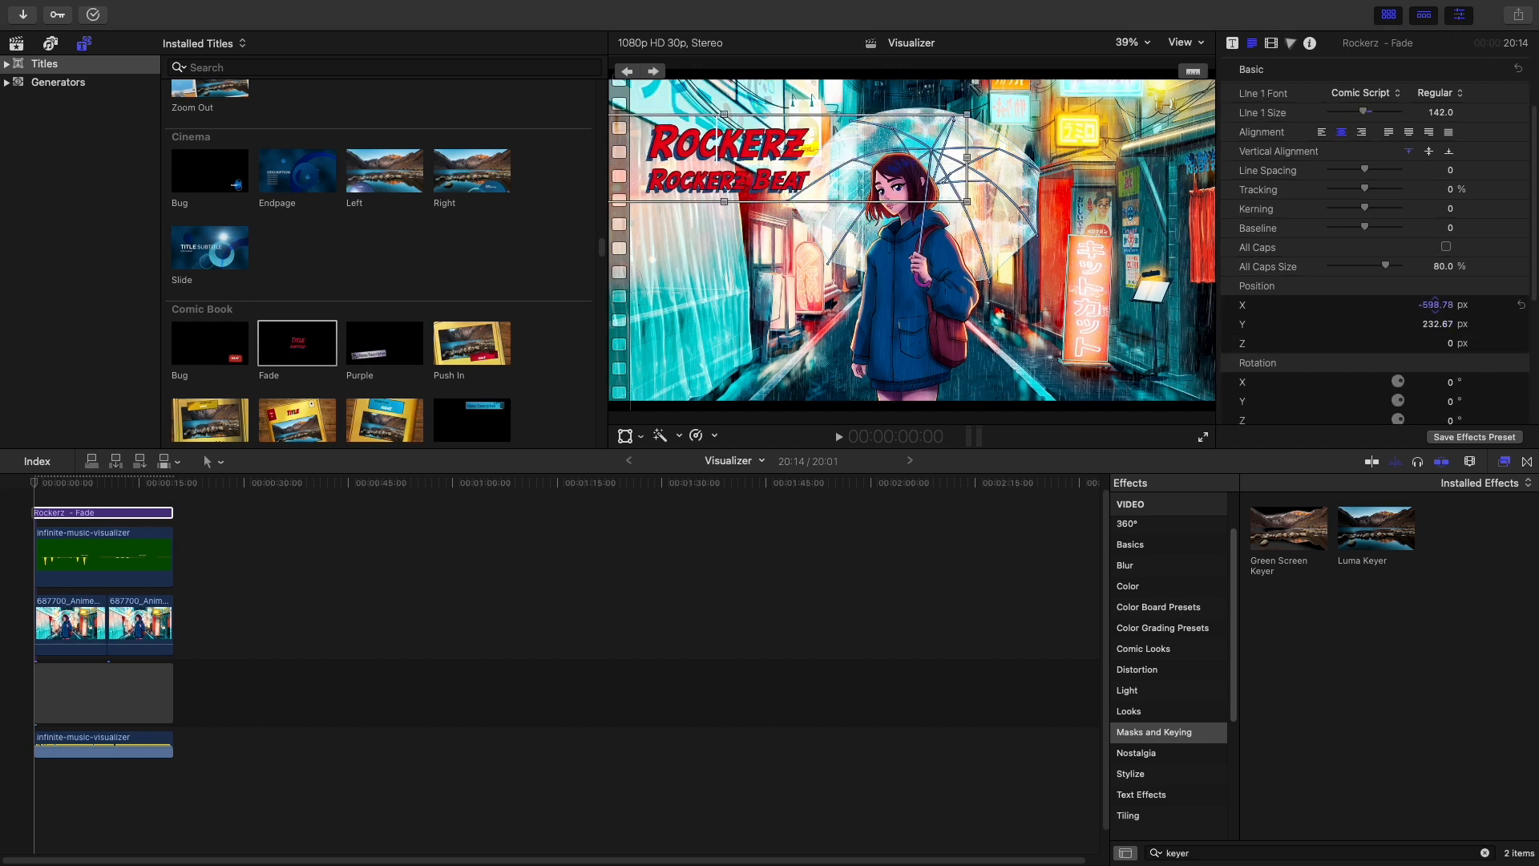
Step: Play back the edit and switch to the browser on onemaker.io
left_click(838, 436)
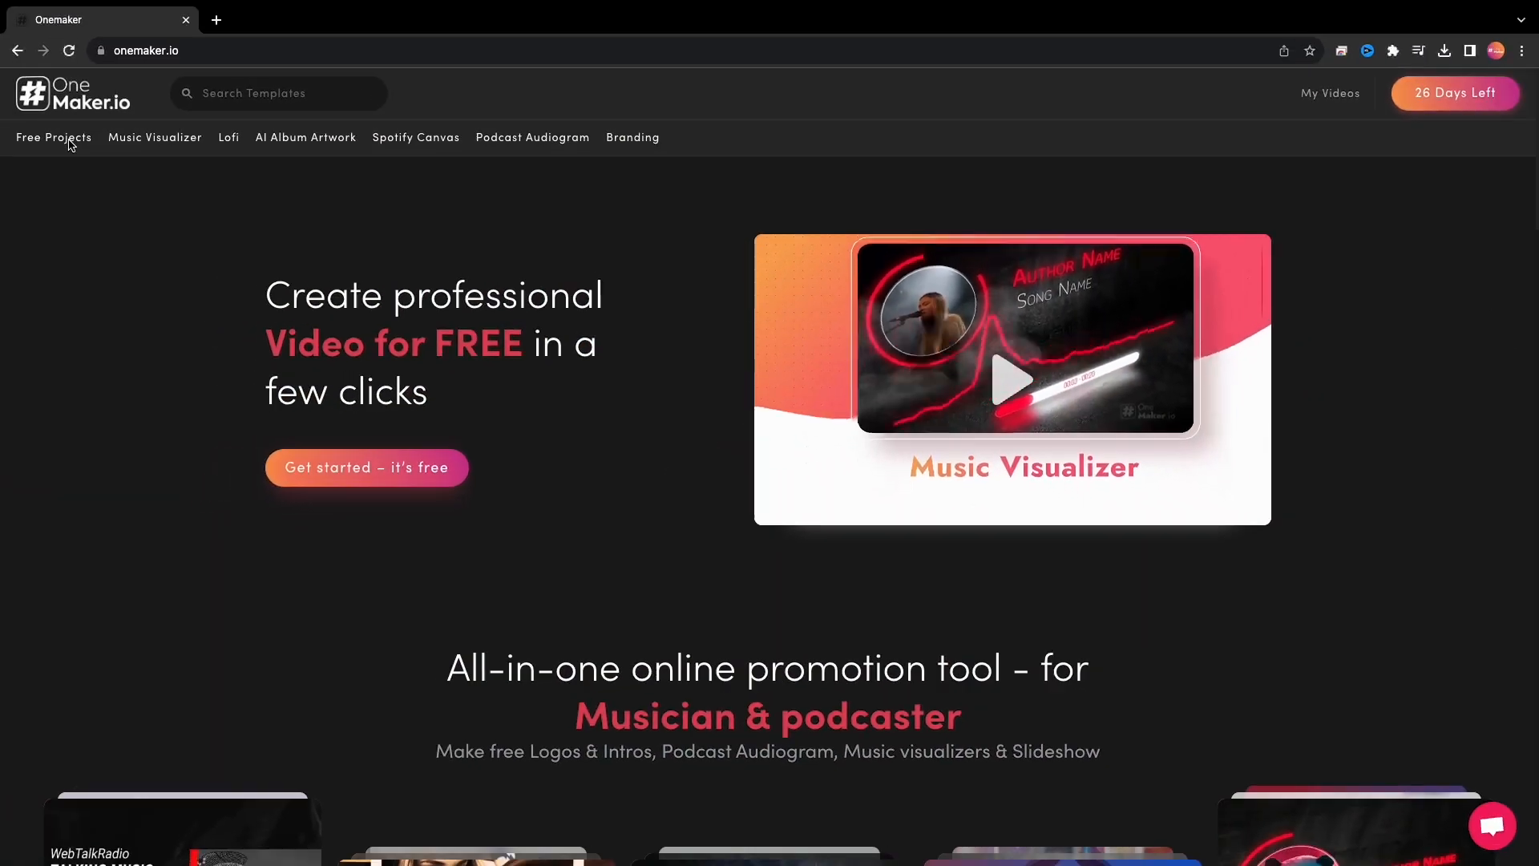
Step: Browse Free Projects, AI Album Artwork, then Podcast Audiogram templates
left_click(53, 138)
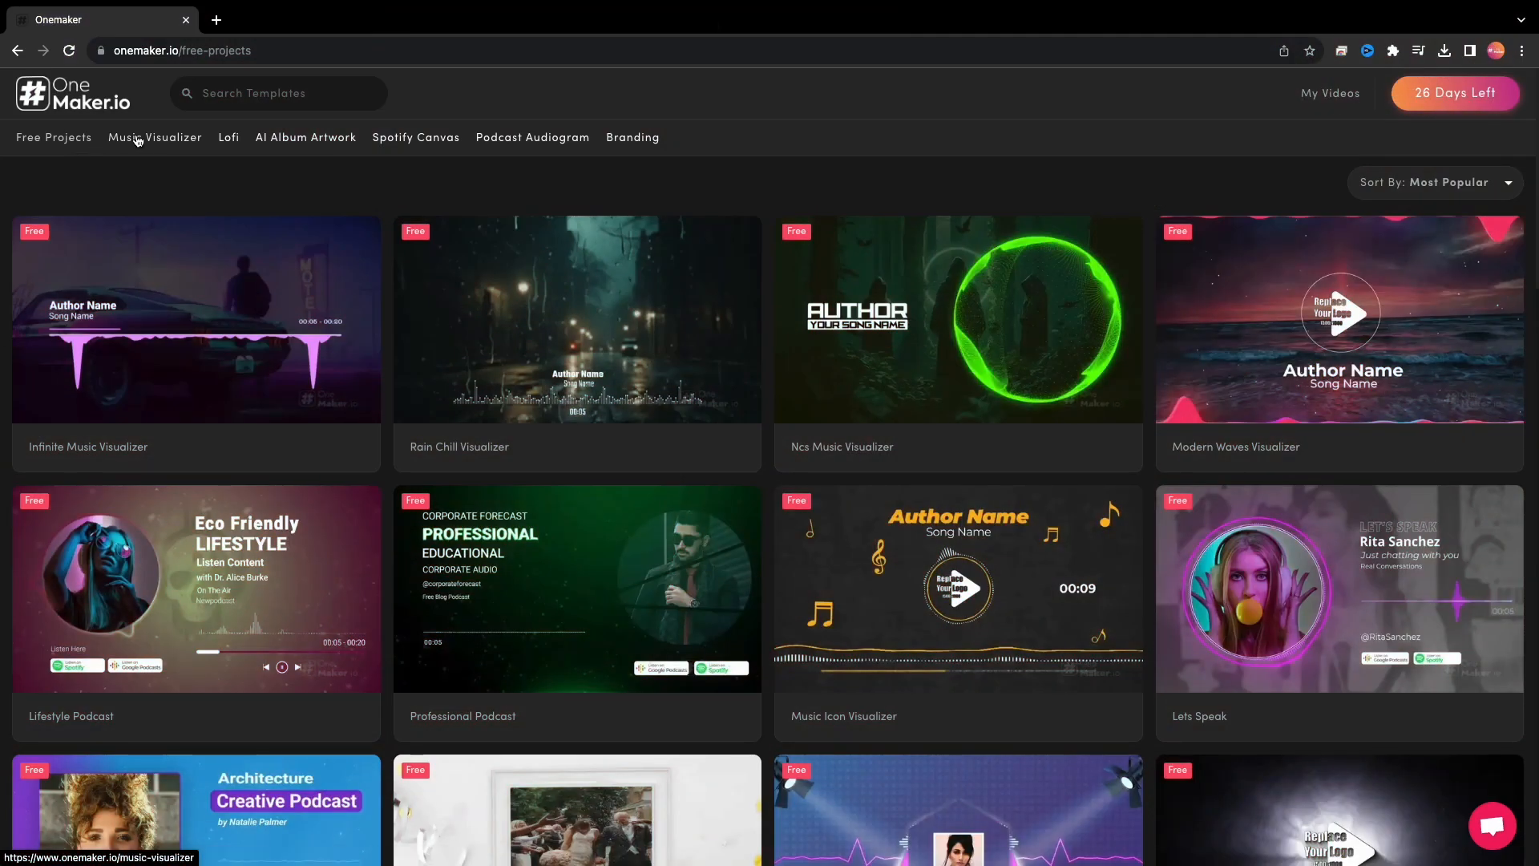
left_click(304, 137)
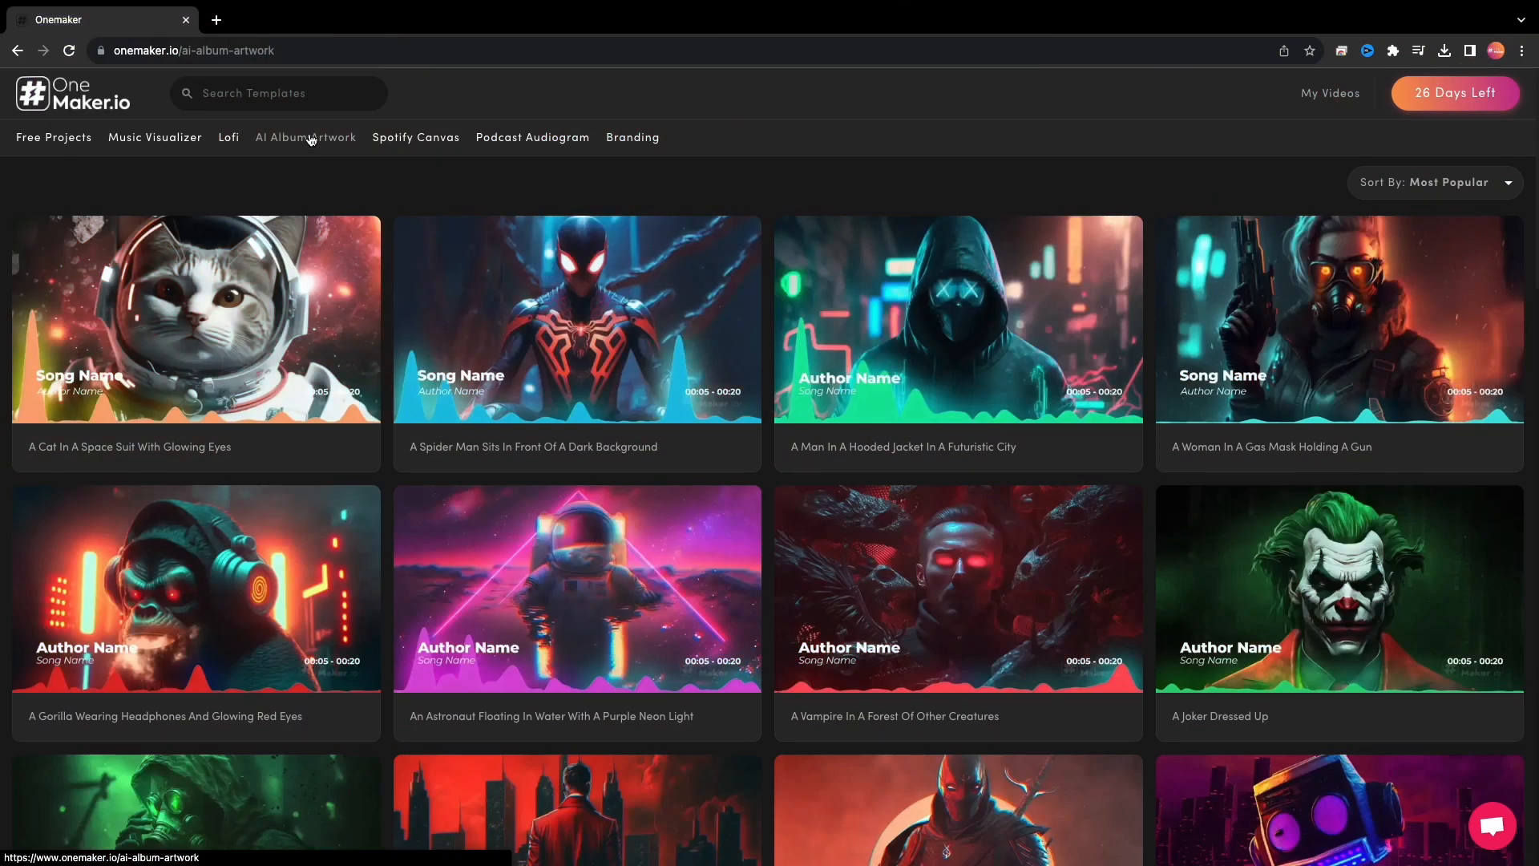
left_click(532, 138)
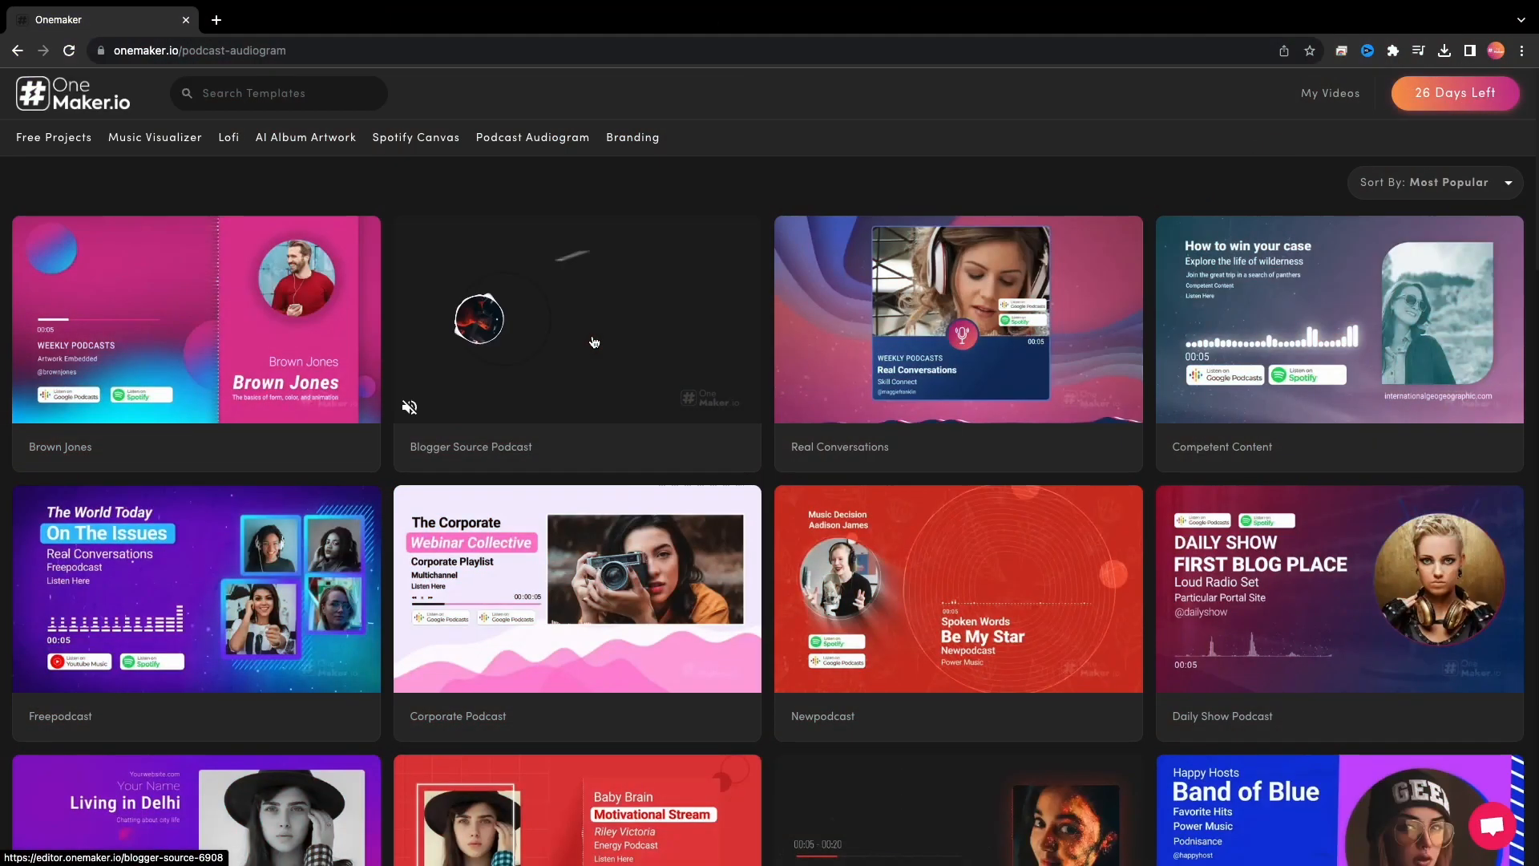